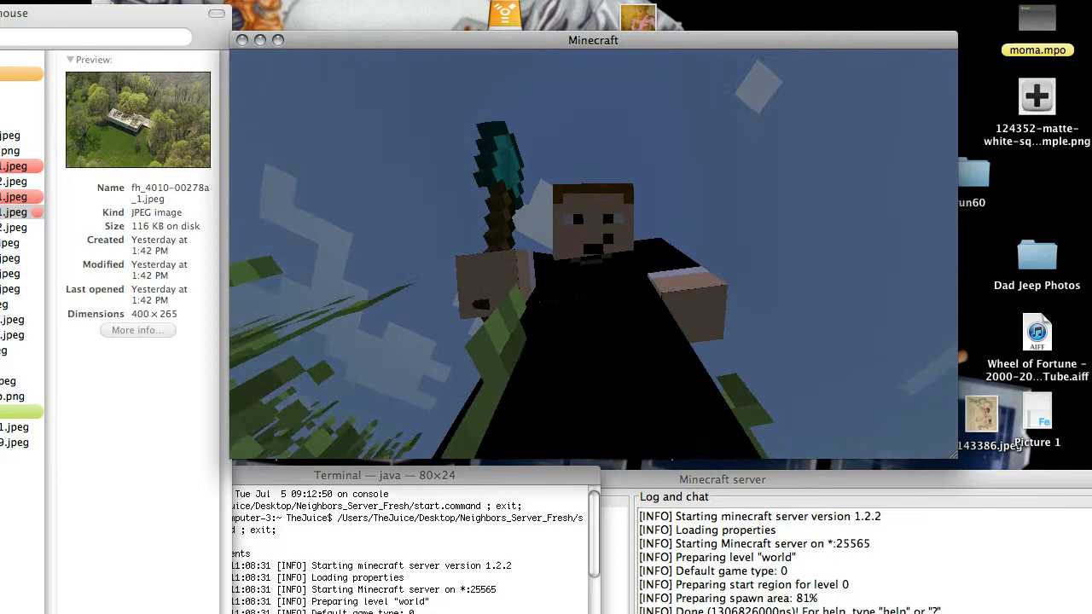
Step: Pause Minecraft so the Game menu appears
key("Escape")
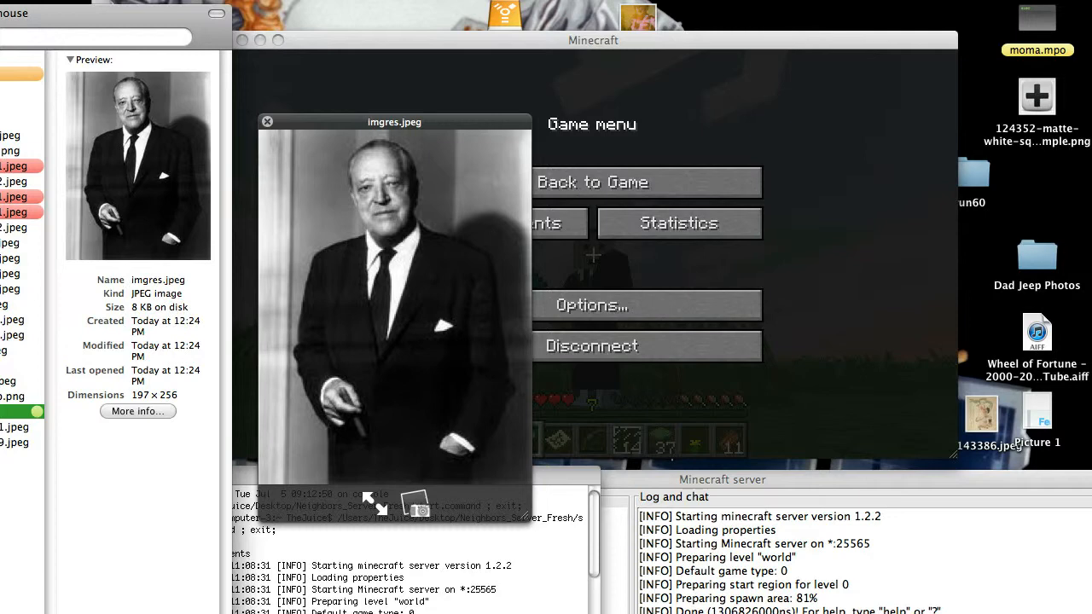
Step: Preview the black-and-white portrait imgres.jpeg in Quick Look
left_click(647, 182)
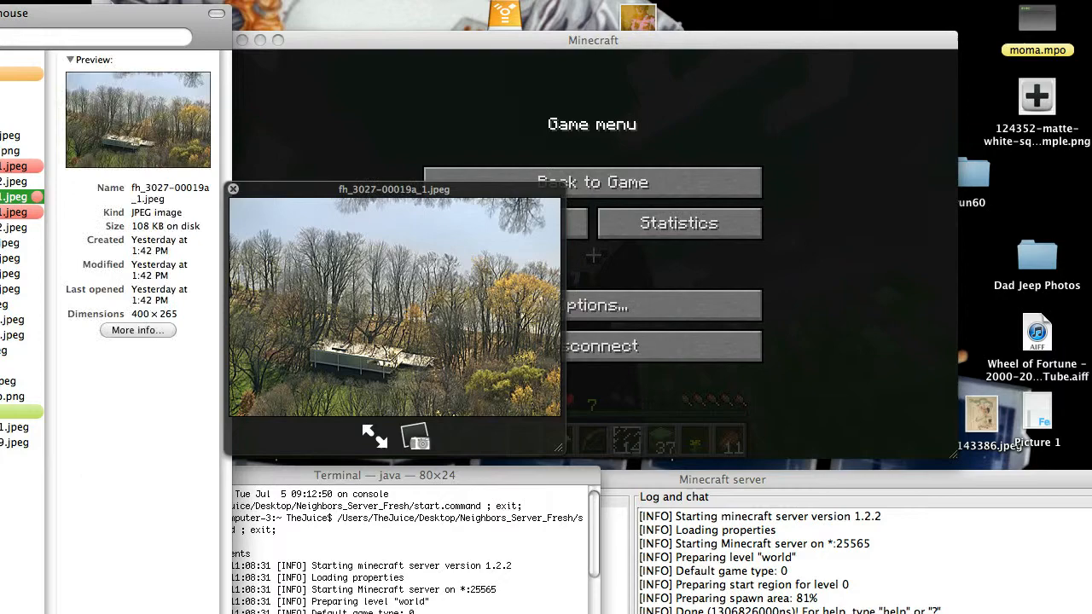
Step: View fh_3027-00019a_1.jpeg, close the preview and return to the game
left_click(591, 182)
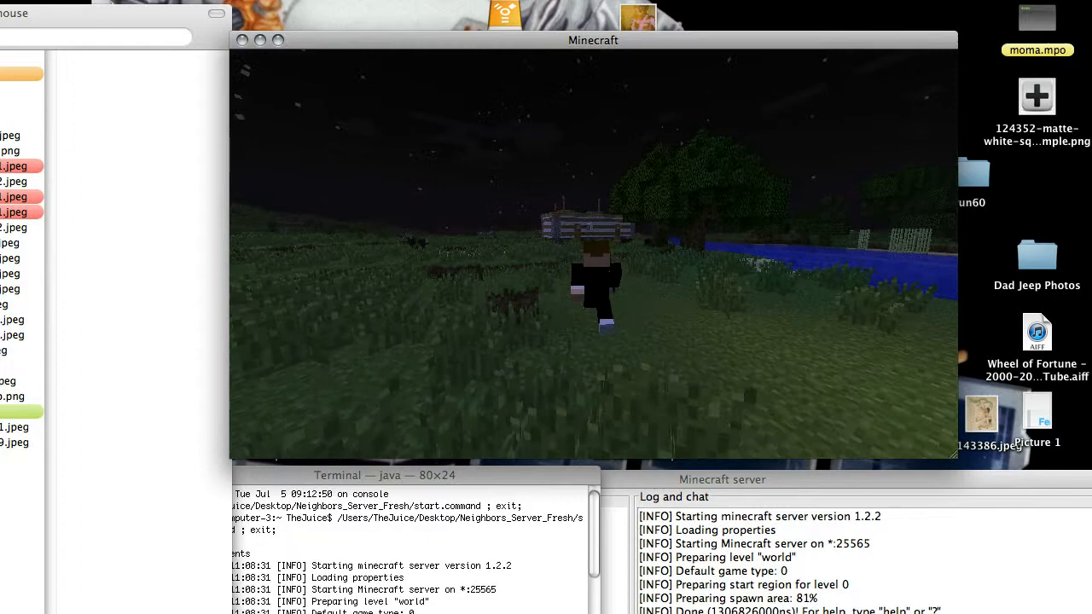